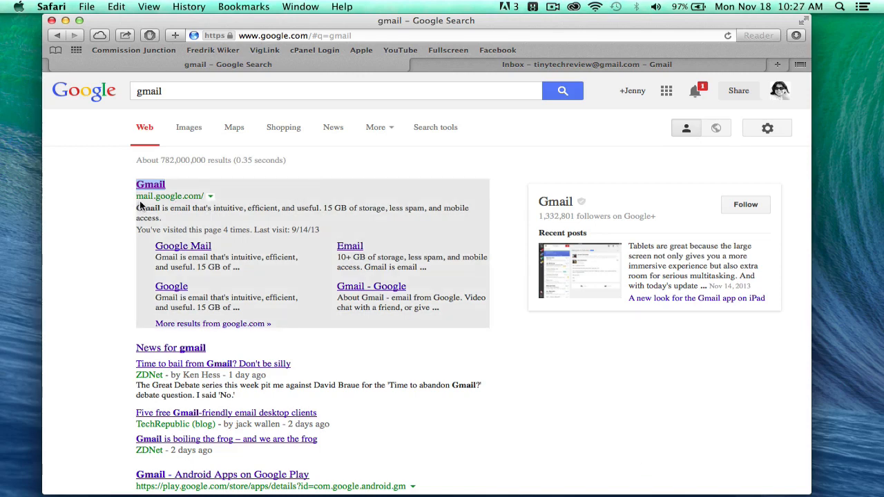
- Switch from the Google results to the open Gmail Inbox tab
{"action": "left_click", "coordinate": [602, 64]}
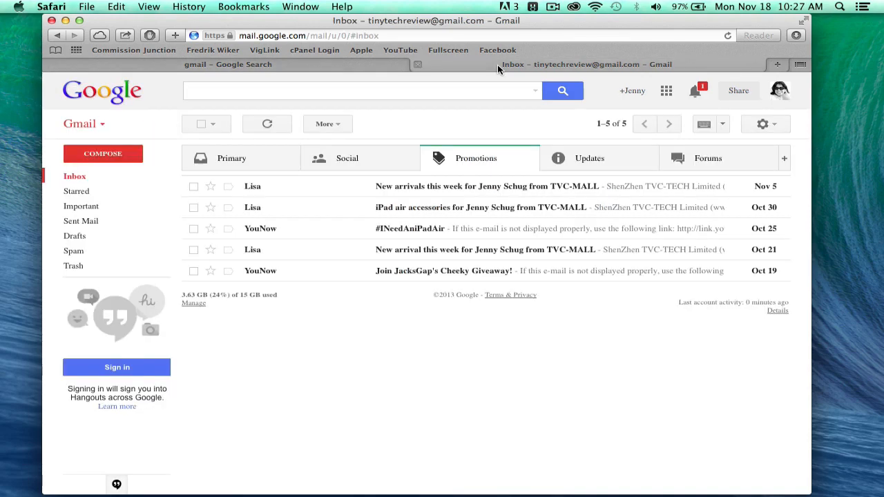
{"action": "mouse_move", "coordinate": [251, 248]}
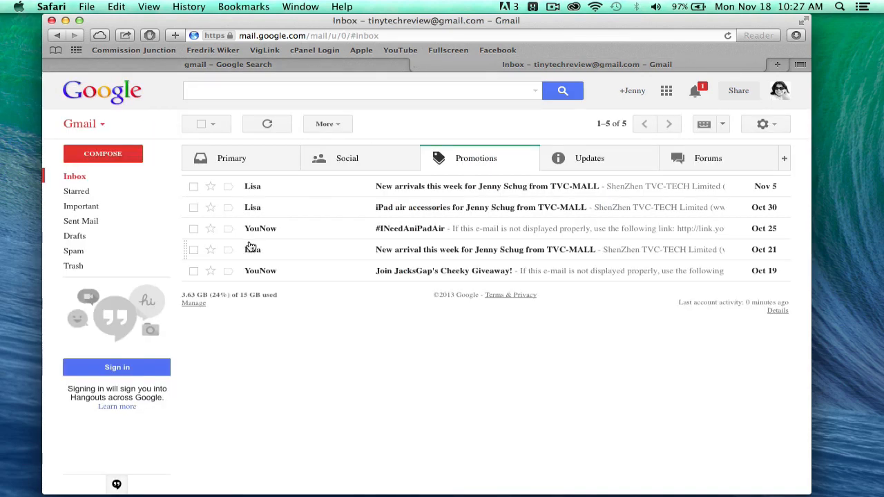
{"action": "mouse_move", "coordinate": [268, 194]}
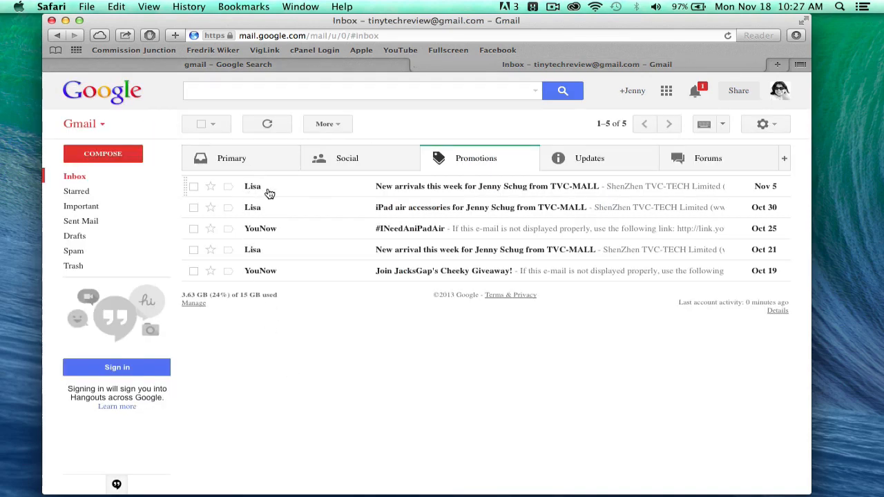
{"action": "mouse_move", "coordinate": [256, 196]}
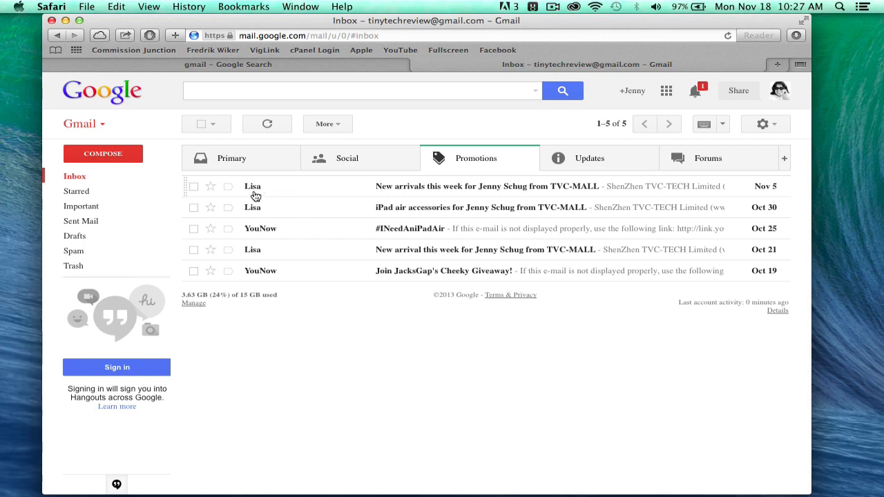
{"action": "mouse_move", "coordinate": [291, 197]}
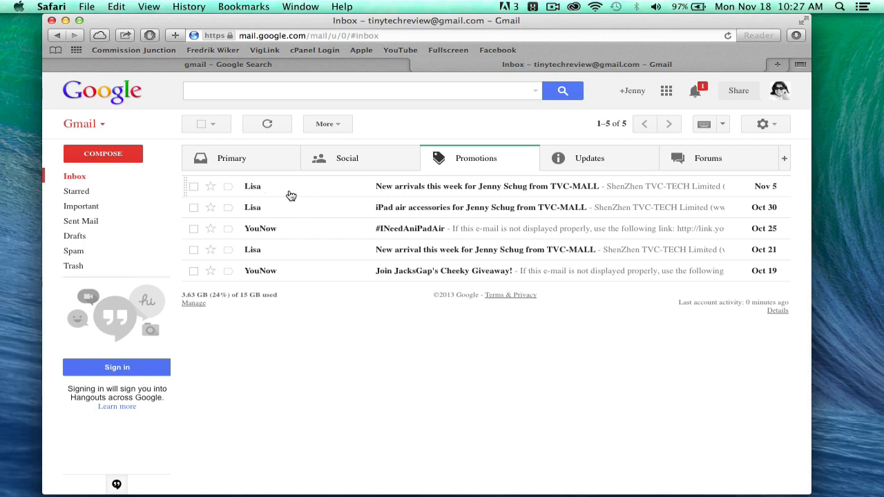
- Open the latest TVC-MALL new arrivals email and select the sender's address
{"action": "left_click", "coordinate": [486, 186]}
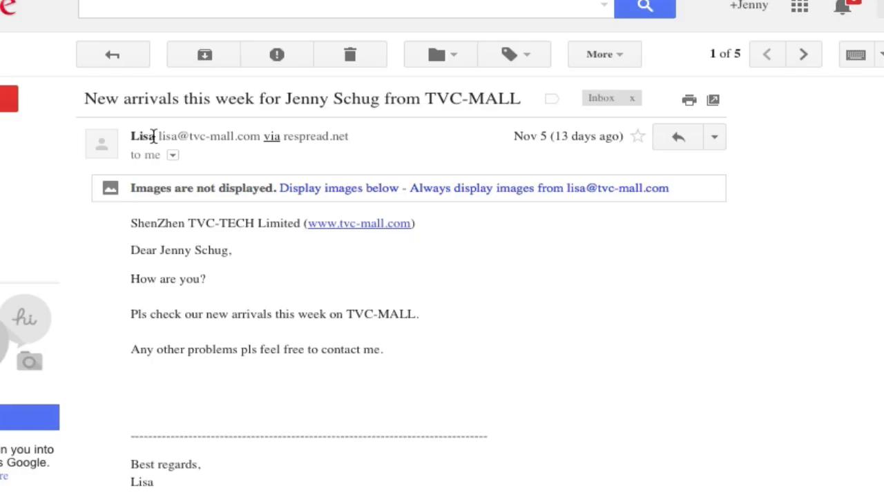
{"action": "left_click", "coordinate": [141, 136]}
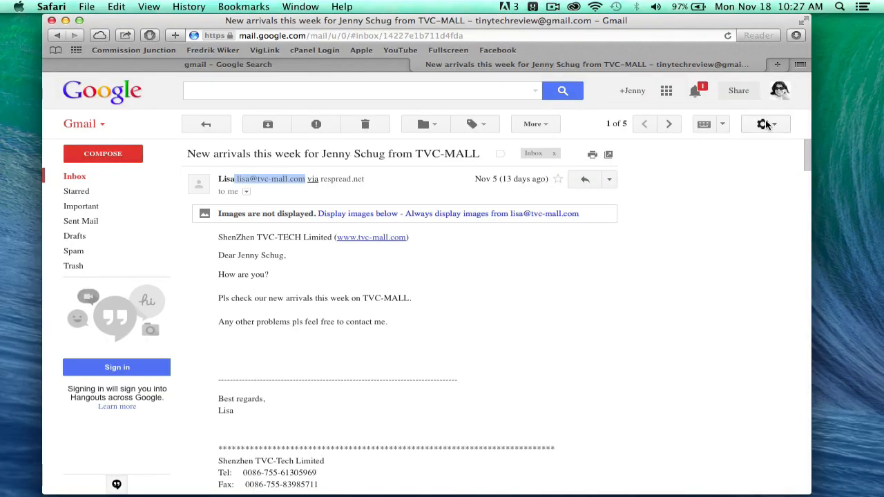
- Go to Gmail Settings and switch to the Filters tab
{"action": "left_click", "coordinate": [763, 124]}
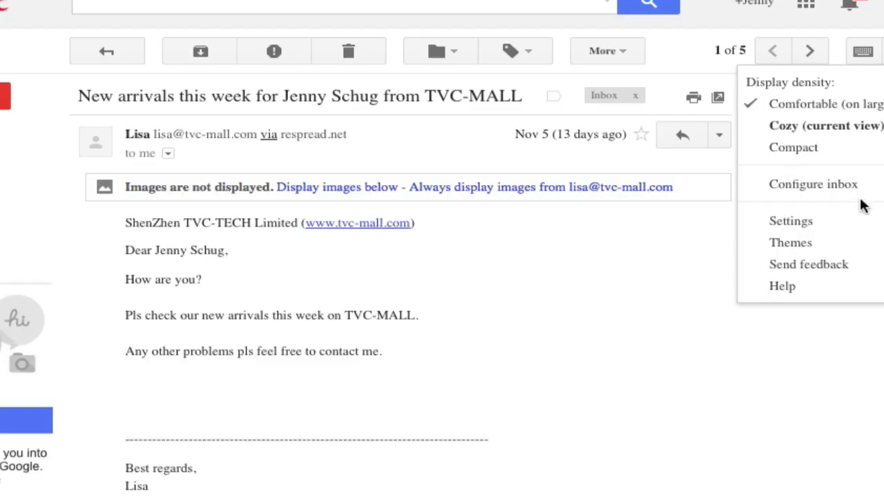
{"action": "left_click", "coordinate": [809, 231]}
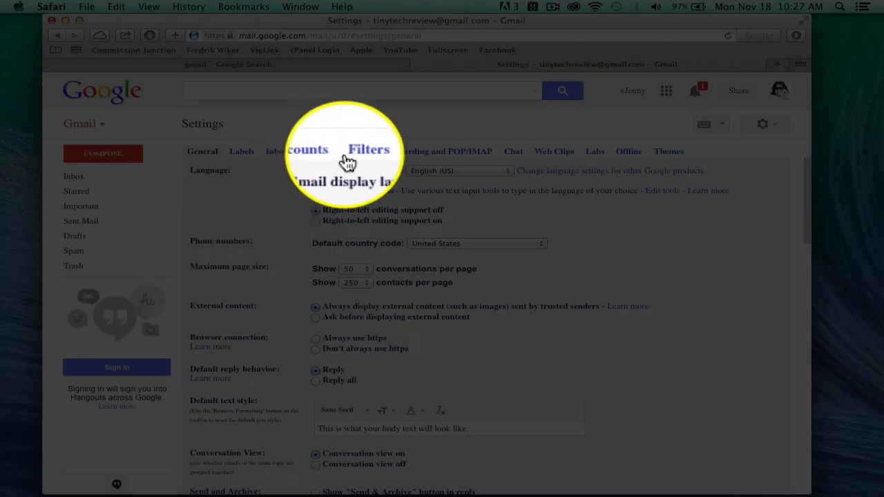
{"action": "left_click", "coordinate": [369, 151]}
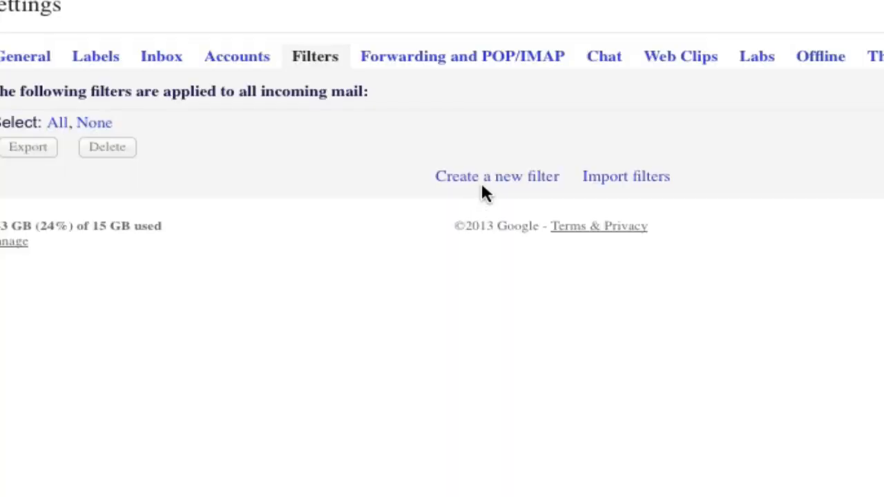
{"action": "mouse_move", "coordinate": [496, 176]}
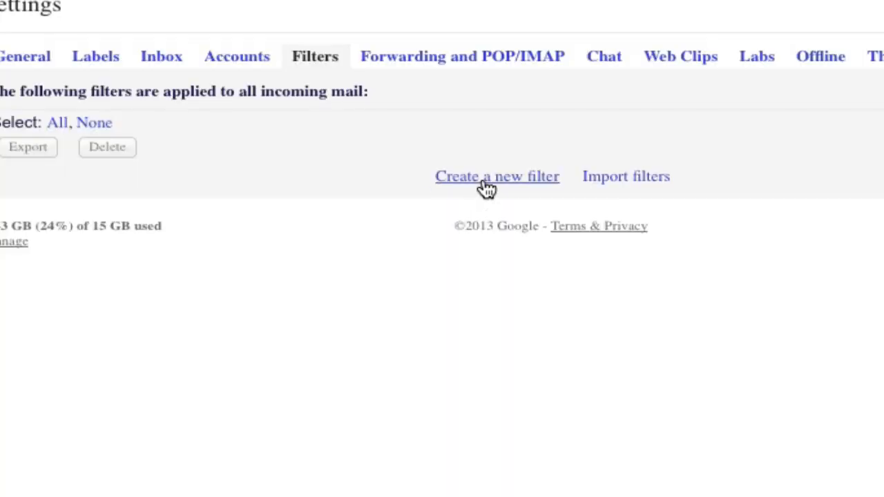
{"action": "left_click", "coordinate": [497, 176]}
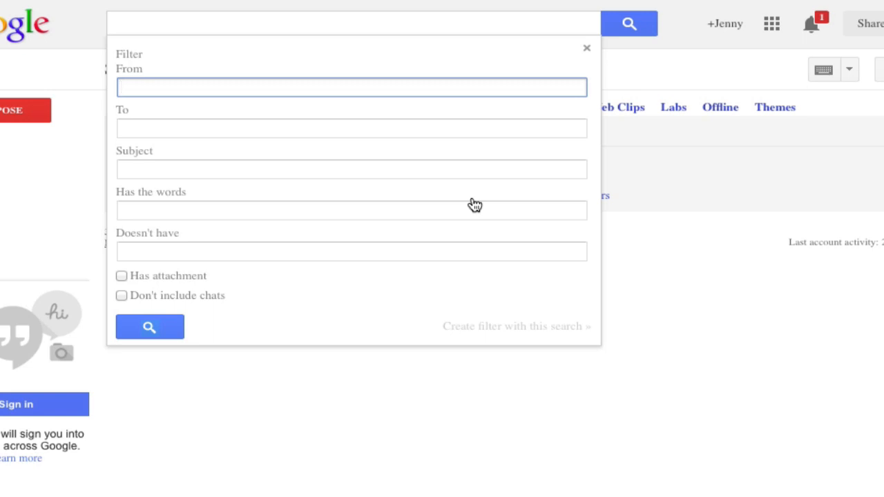
{"action": "mouse_move", "coordinate": [419, 81]}
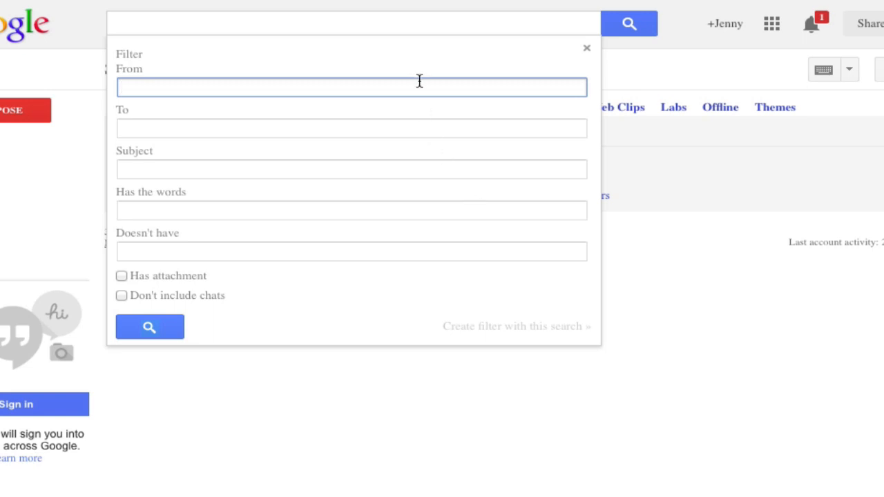
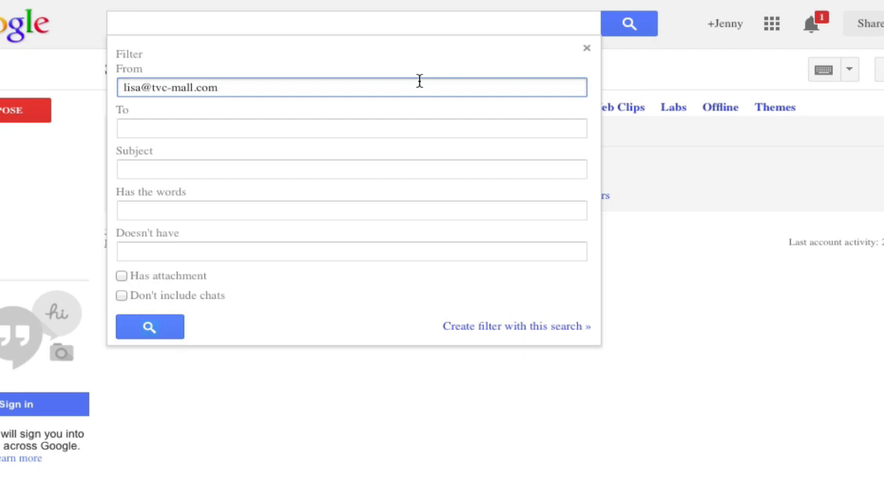
{"action": "mouse_move", "coordinate": [277, 251]}
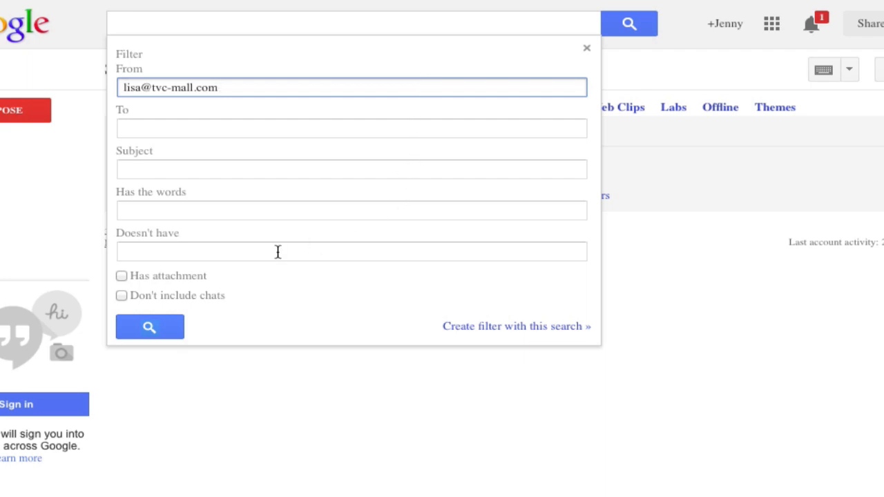
{"action": "mouse_move", "coordinate": [482, 330]}
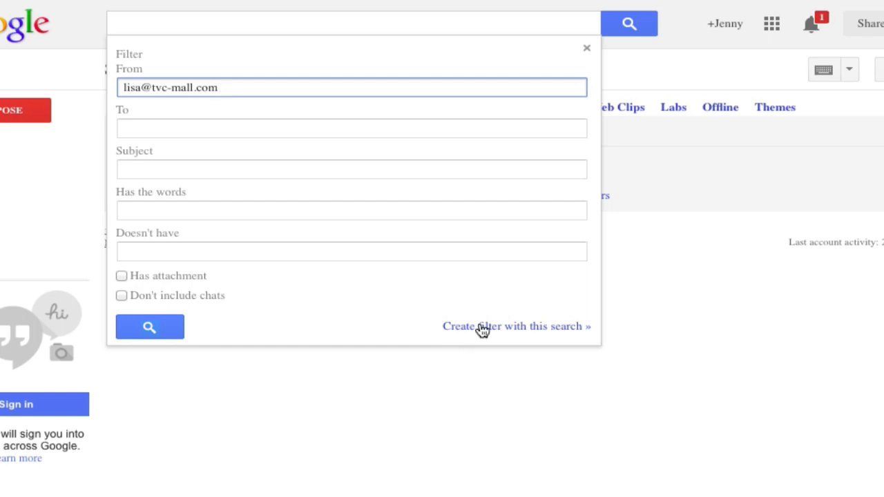
{"action": "left_click", "coordinate": [516, 326]}
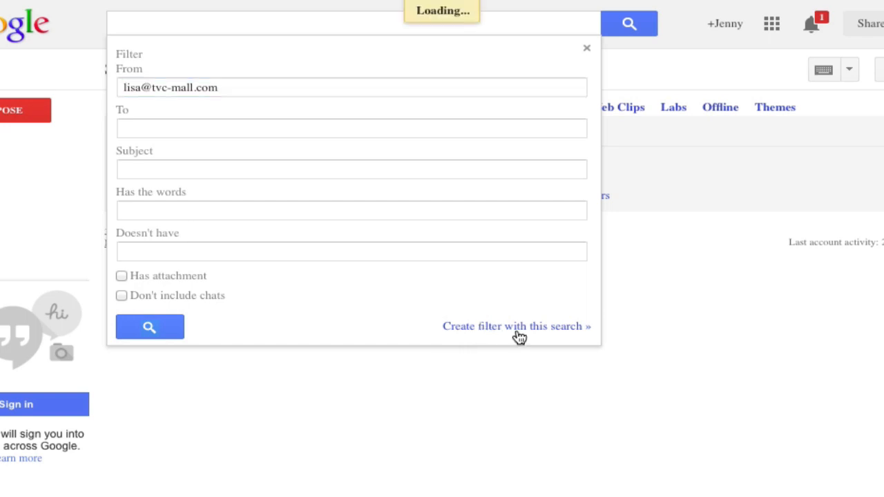
{"action": "left_click", "coordinate": [516, 326]}
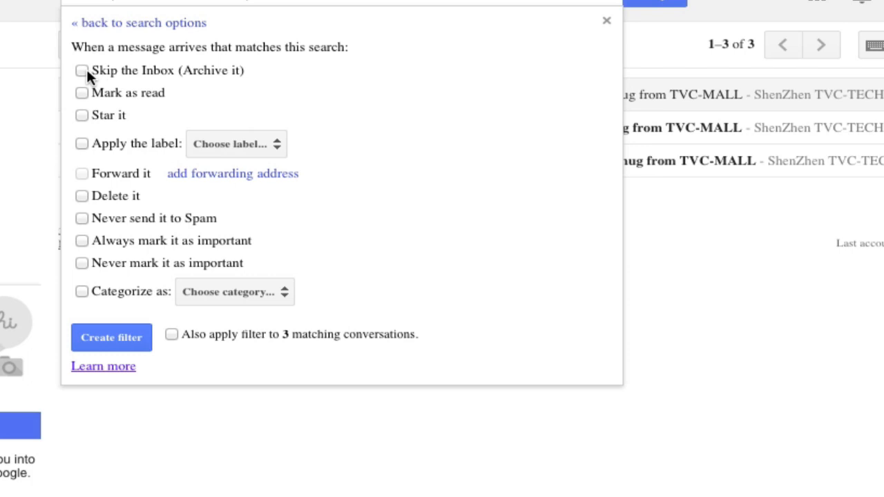
{"action": "mouse_move", "coordinate": [145, 75]}
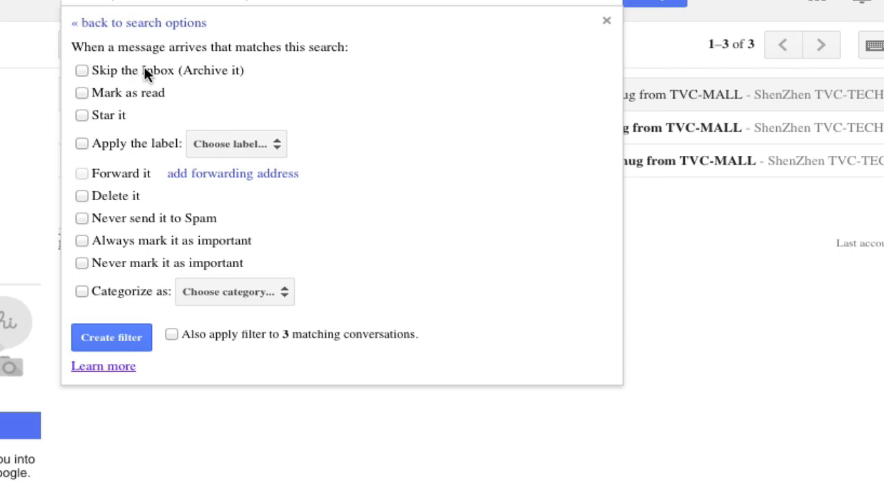
{"action": "mouse_move", "coordinate": [88, 134]}
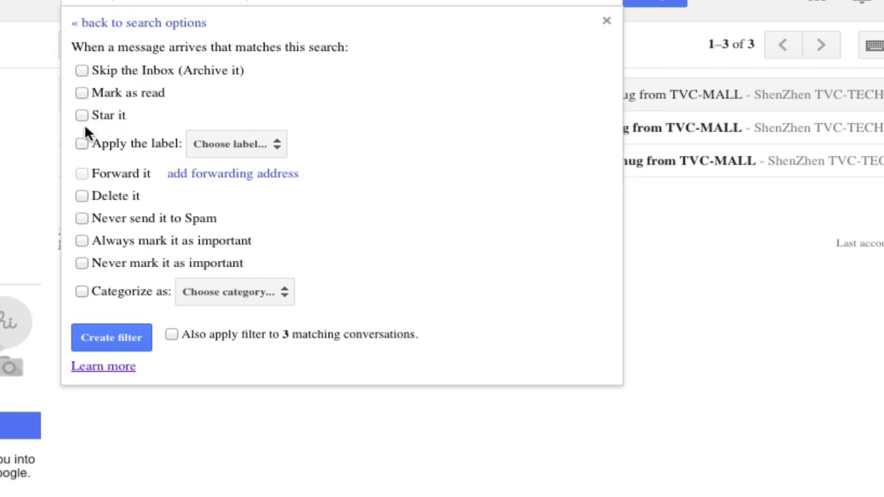
{"action": "mouse_move", "coordinate": [164, 161]}
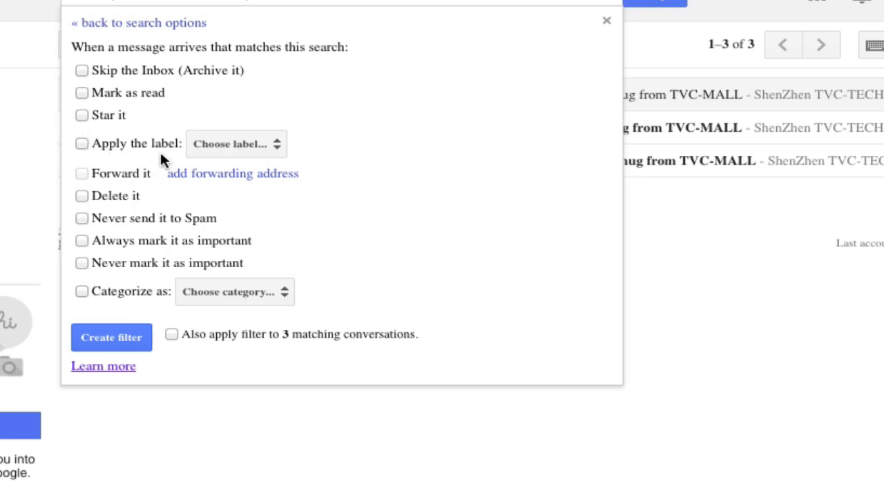
{"action": "mouse_move", "coordinate": [127, 200]}
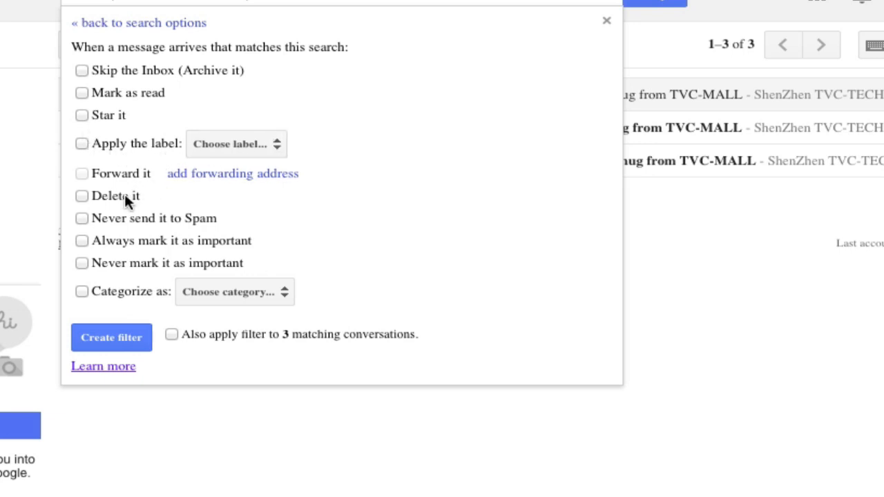
{"action": "left_click", "coordinate": [80, 196]}
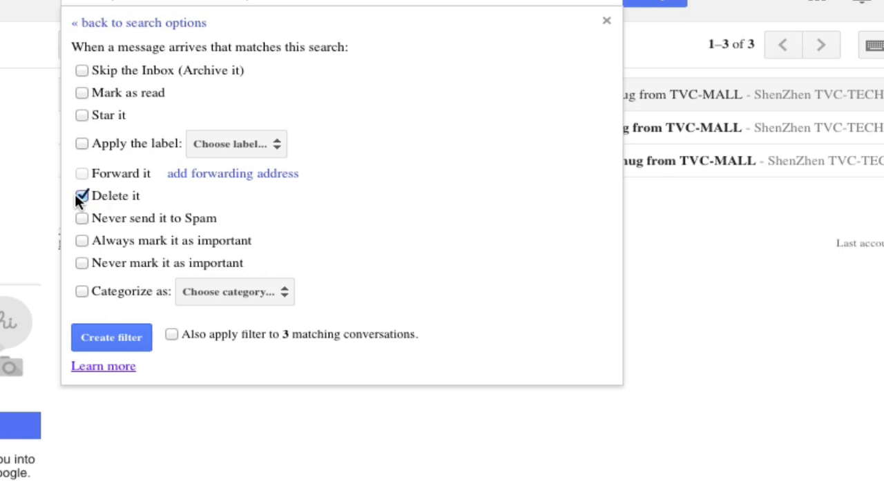
{"action": "mouse_move", "coordinate": [171, 216]}
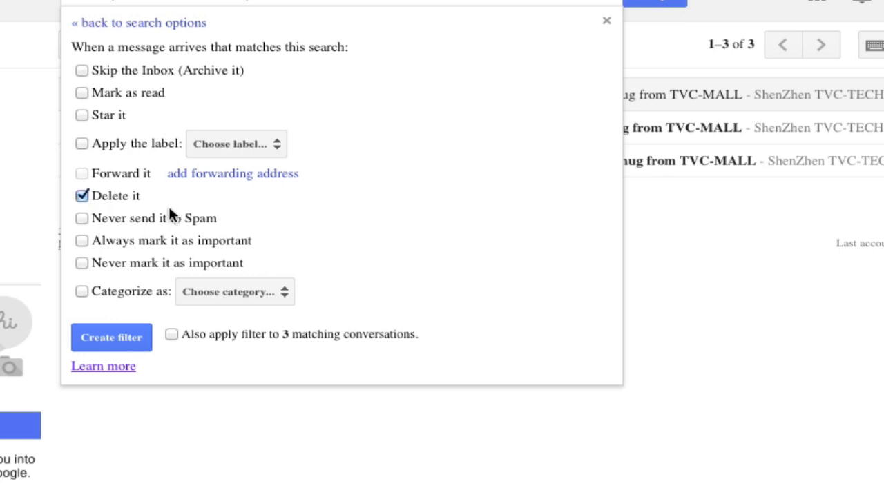
{"action": "mouse_move", "coordinate": [156, 259]}
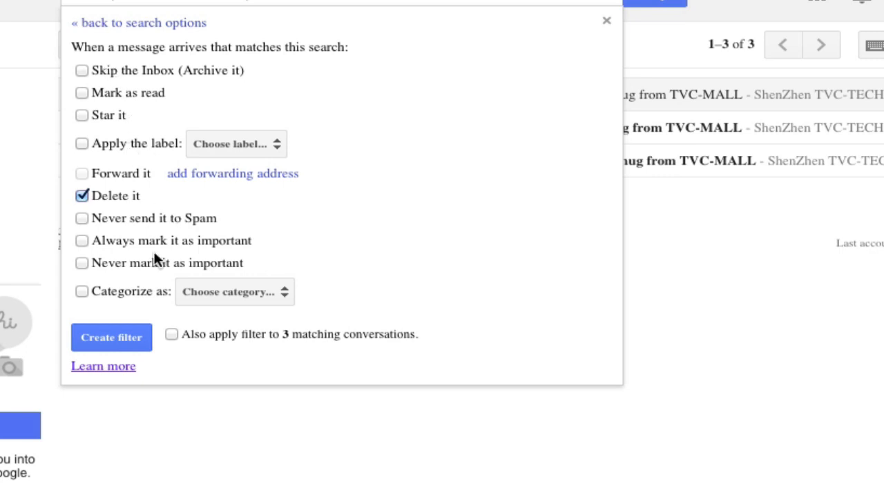
{"action": "mouse_move", "coordinate": [153, 288]}
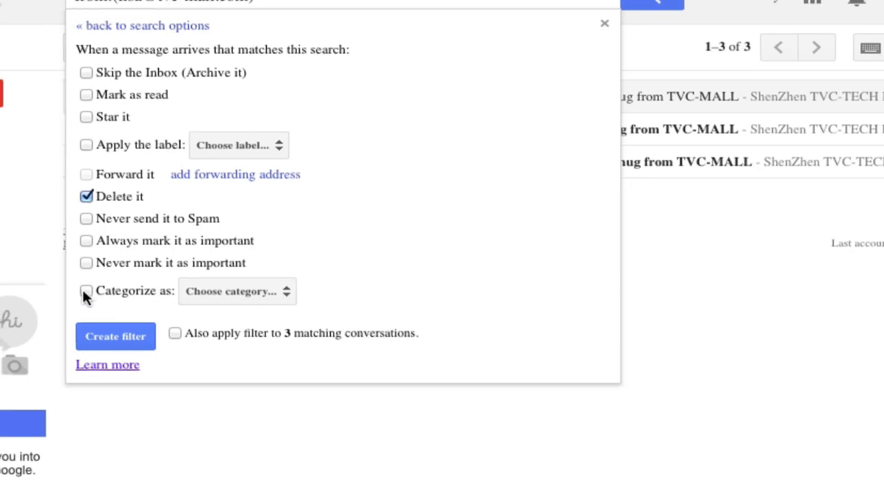
{"action": "mouse_move", "coordinate": [211, 363]}
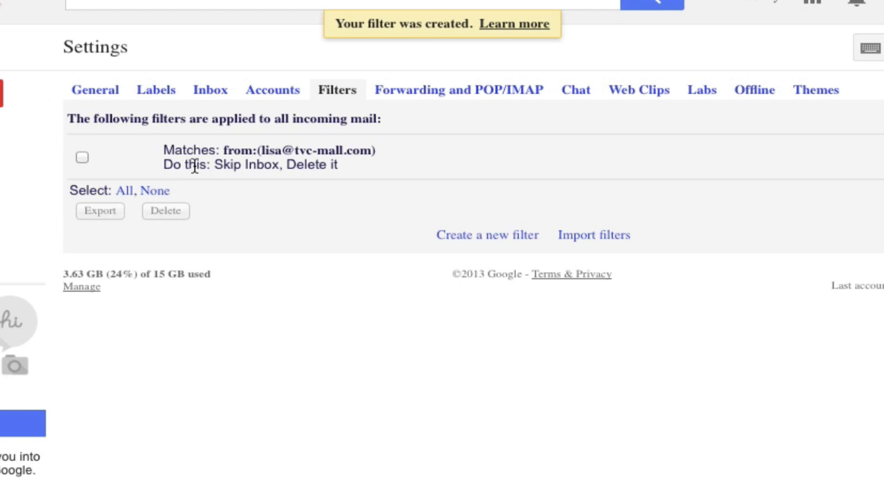
{"action": "mouse_move", "coordinate": [192, 182]}
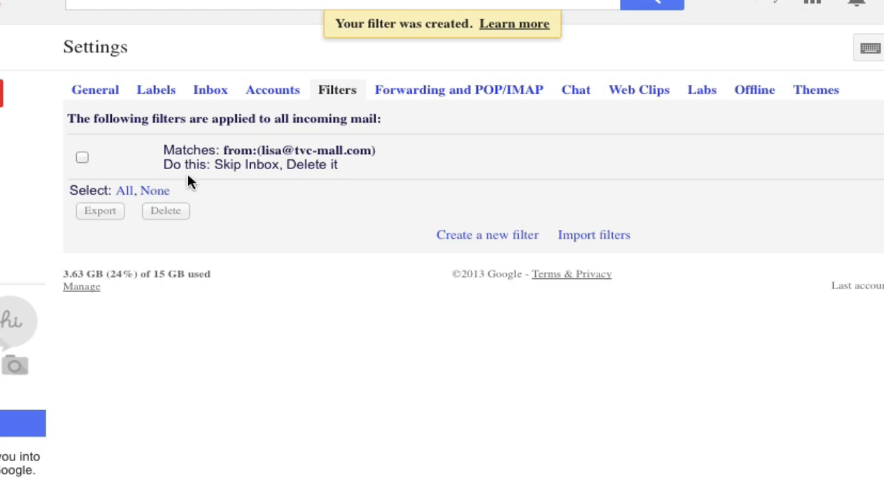
{"action": "mouse_move", "coordinate": [288, 183]}
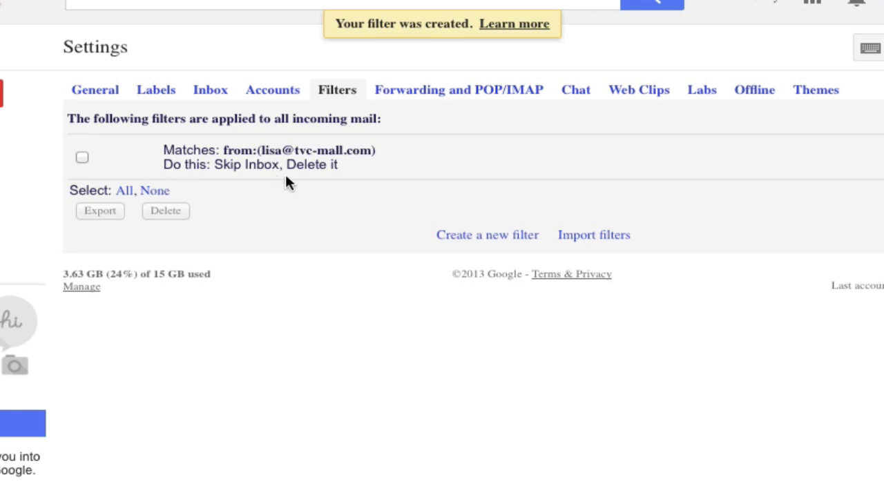
{"action": "mouse_move", "coordinate": [315, 178]}
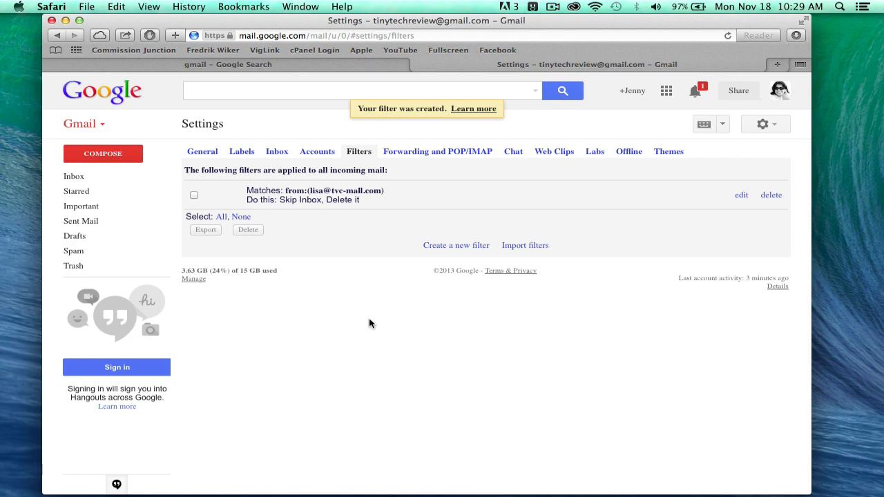
{"action": "mouse_move", "coordinate": [557, 9]}
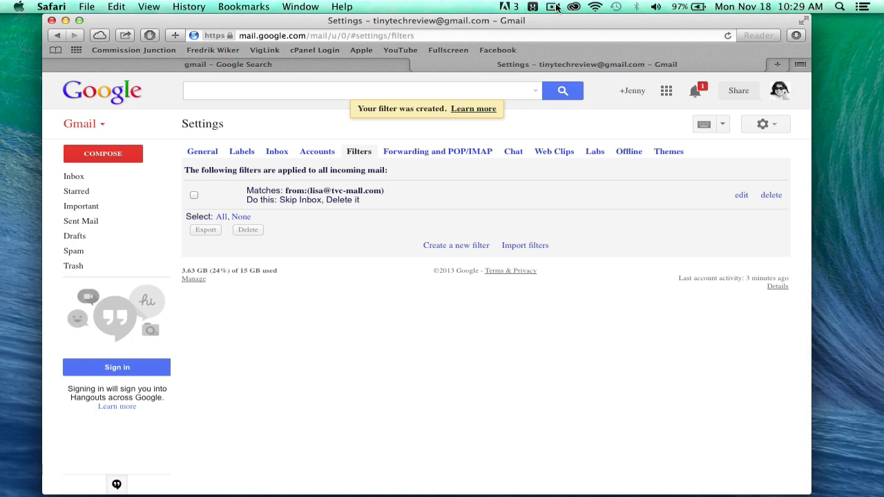